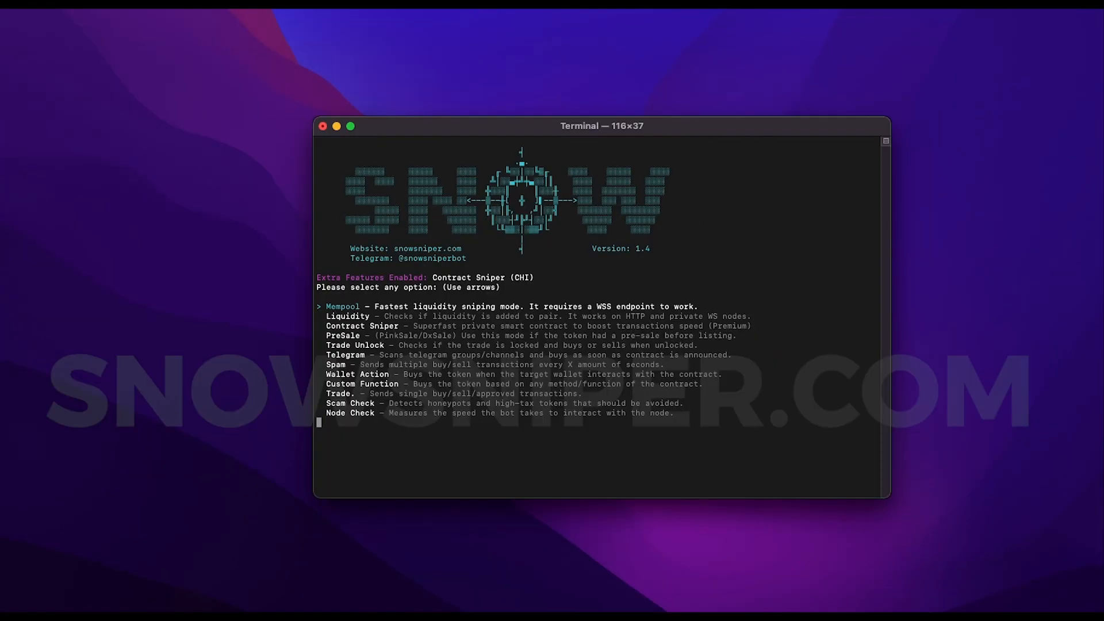
{"action": "mouse_move", "coordinate": [104, 219]}
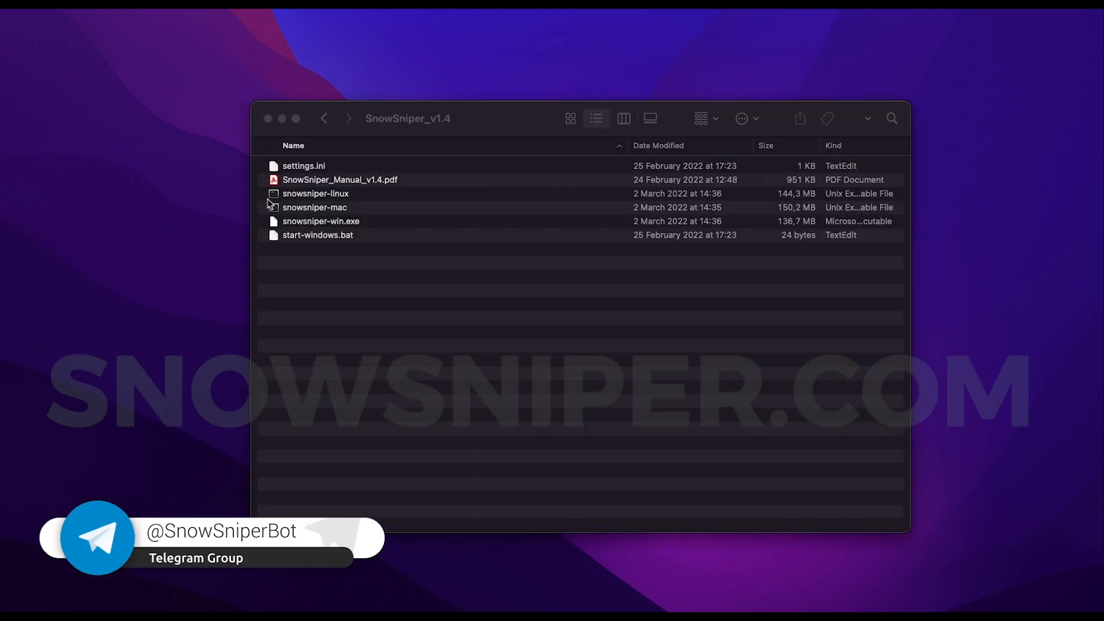
{"action": "mouse_move", "coordinate": [335, 176]}
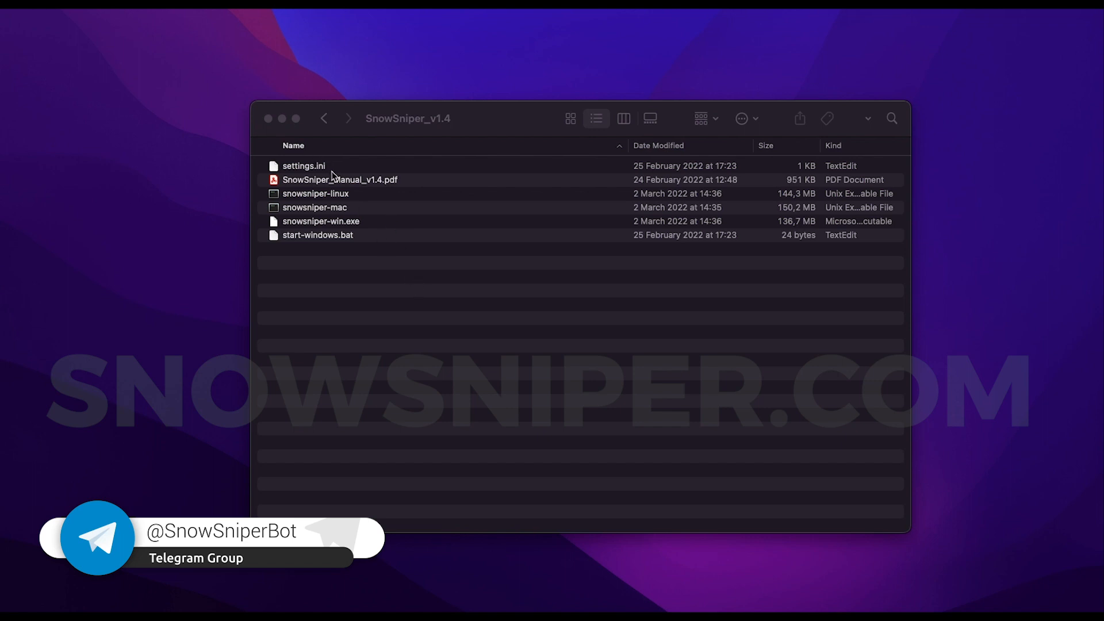
{"action": "mouse_move", "coordinate": [469, 172]}
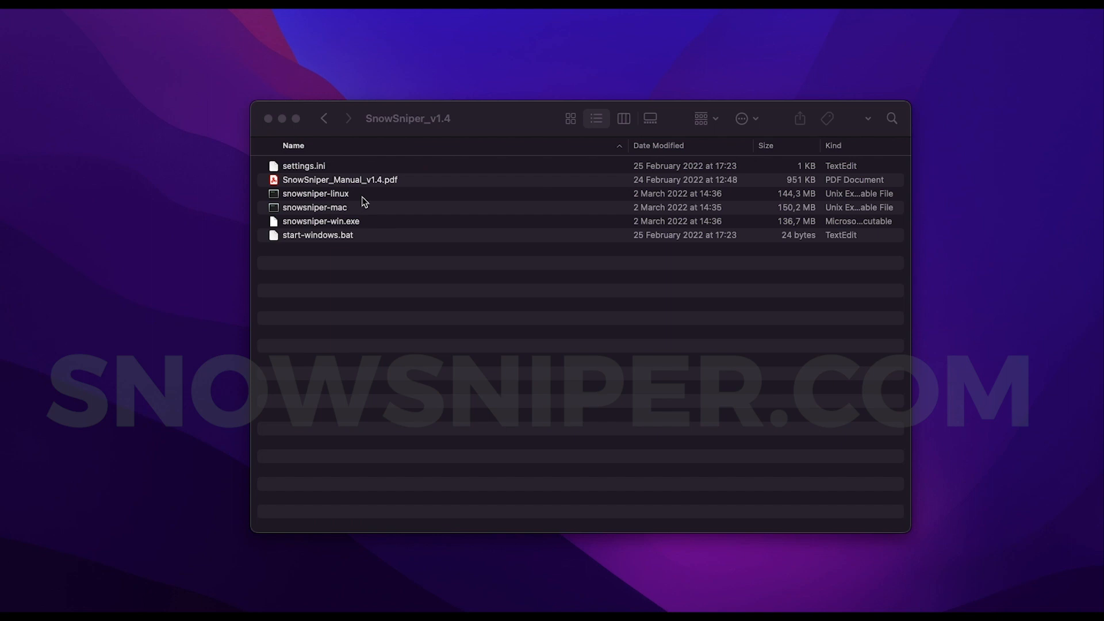
{"action": "left_click", "coordinate": [321, 221]}
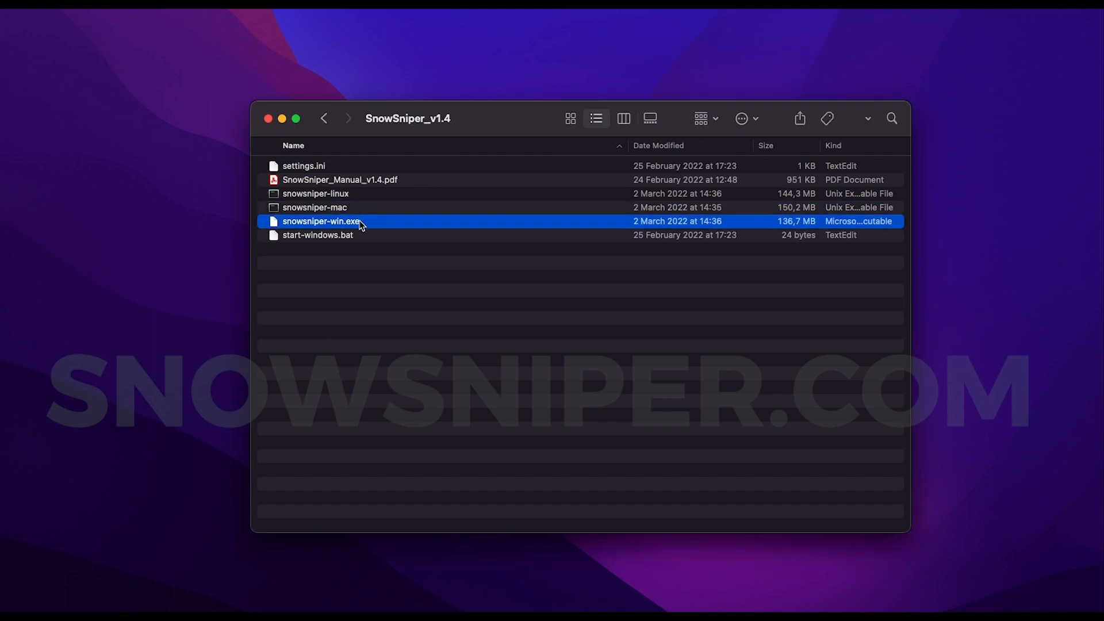
{"action": "left_click", "coordinate": [304, 165]}
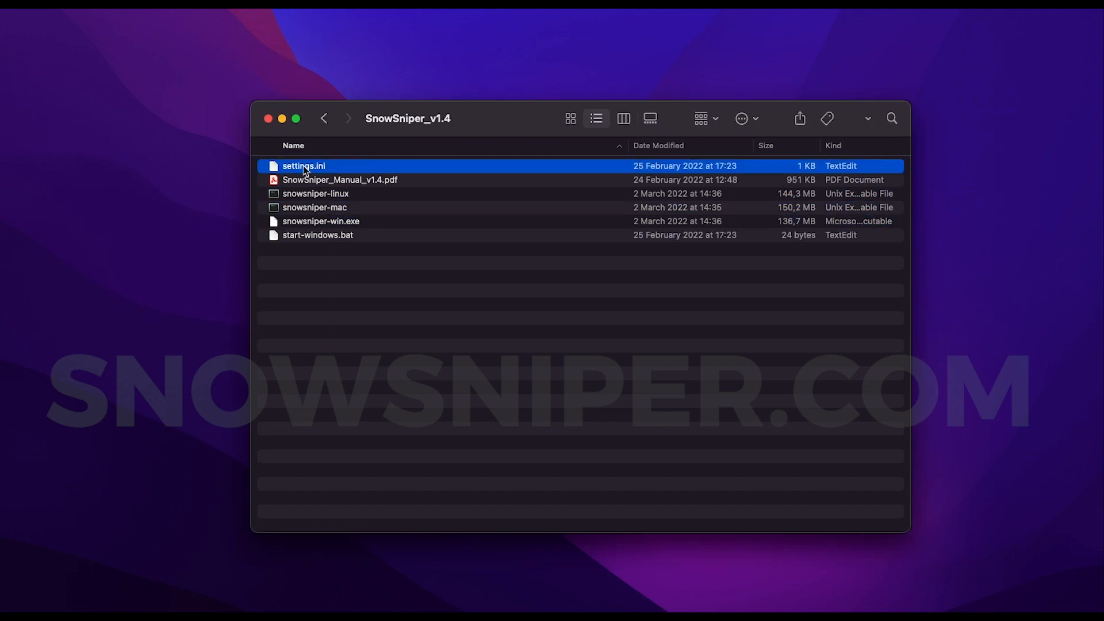
{"action": "double_click", "coordinate": [304, 165]}
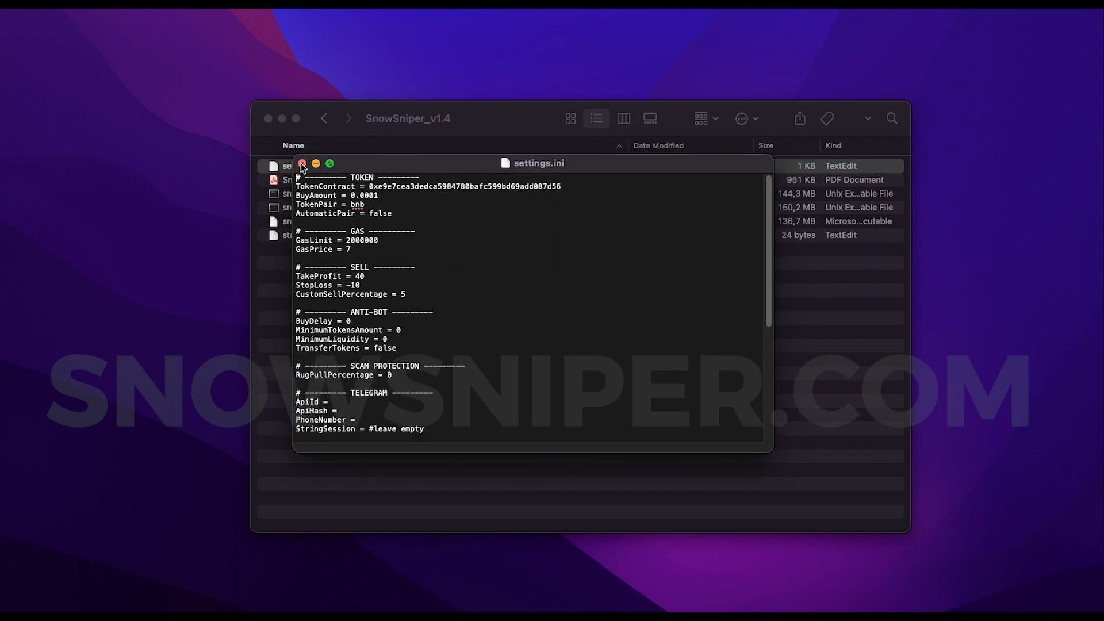
{"action": "left_click", "coordinate": [302, 164]}
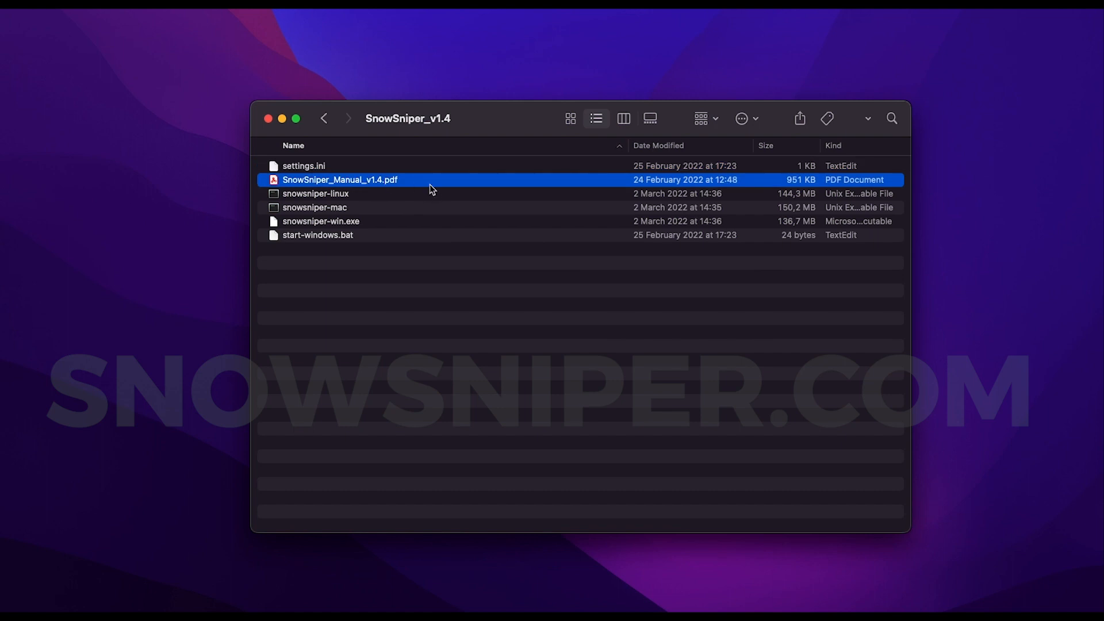
{"action": "mouse_move", "coordinate": [352, 290]}
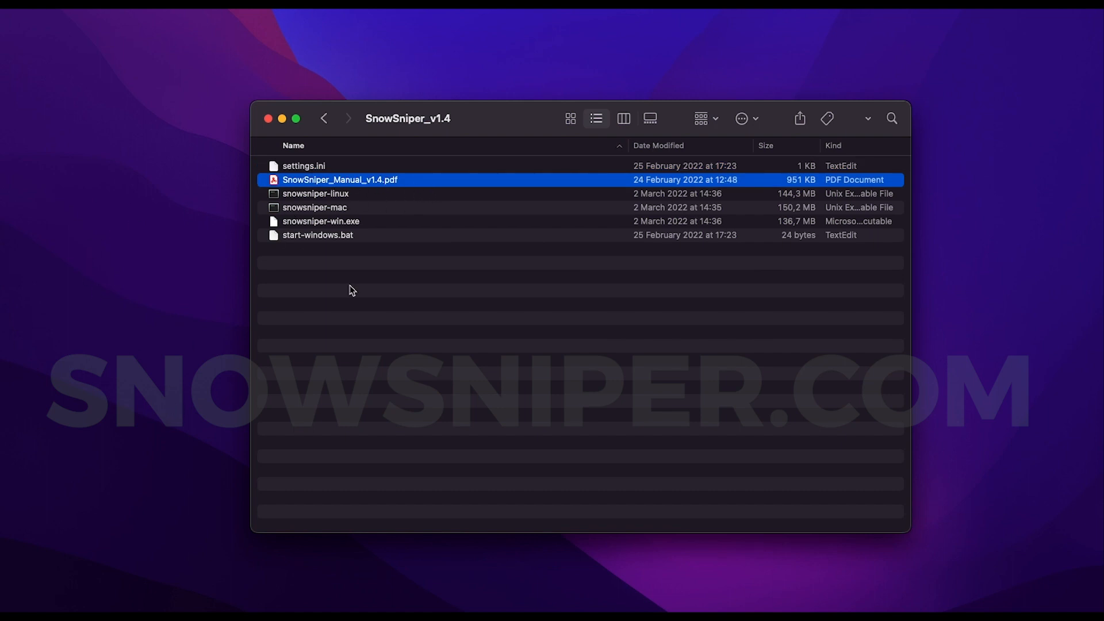
{"action": "mouse_move", "coordinate": [269, 118]}
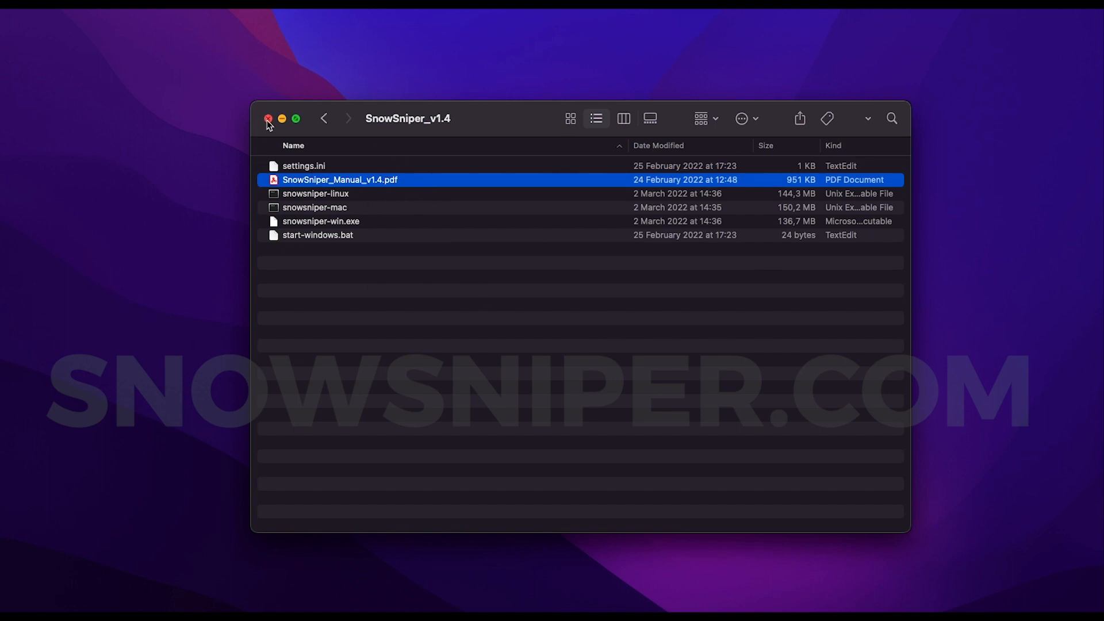
{"action": "mouse_move", "coordinate": [269, 119]}
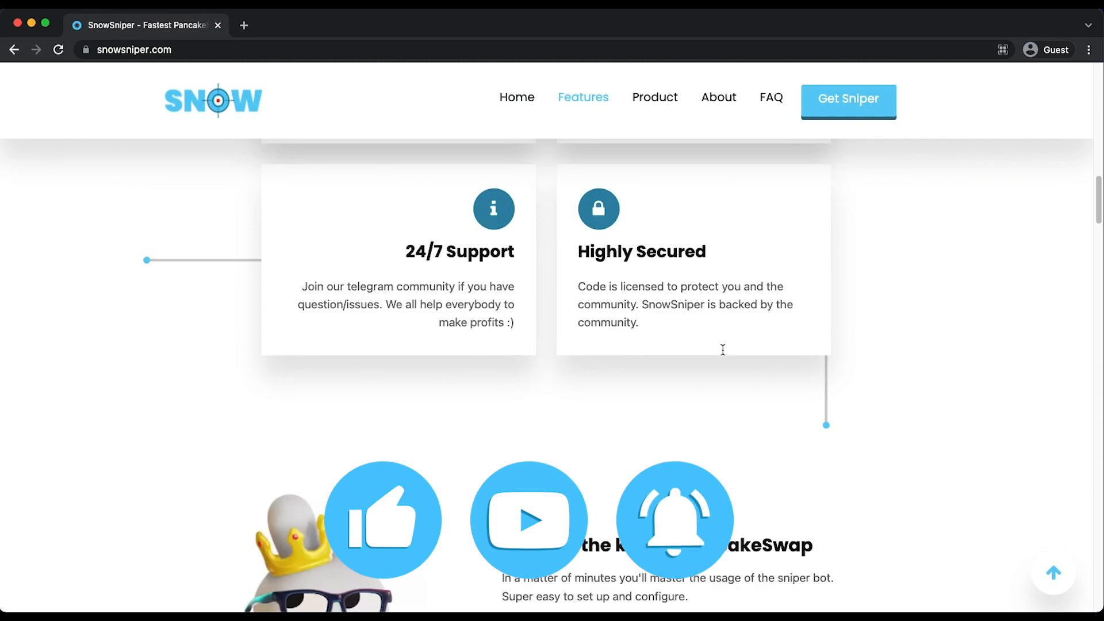
Step: Scroll snowsniper.com to the Cross-Platform Support section, then select the website address
{"action": "scroll", "scroll_direction": "down", "scroll_amount": 3}
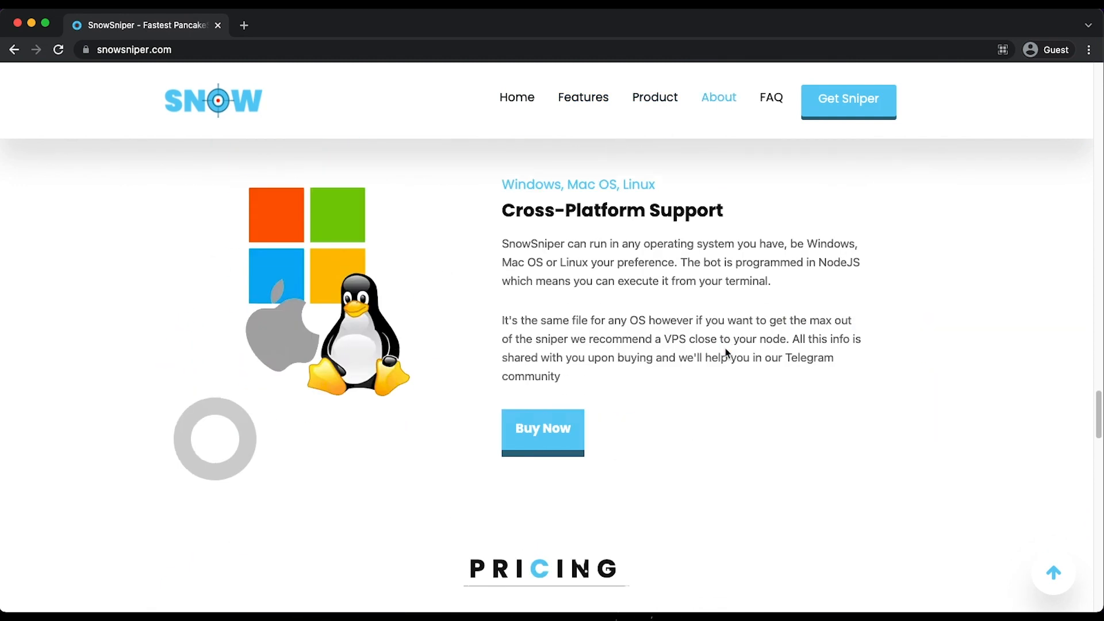
{"action": "left_click", "coordinate": [134, 49]}
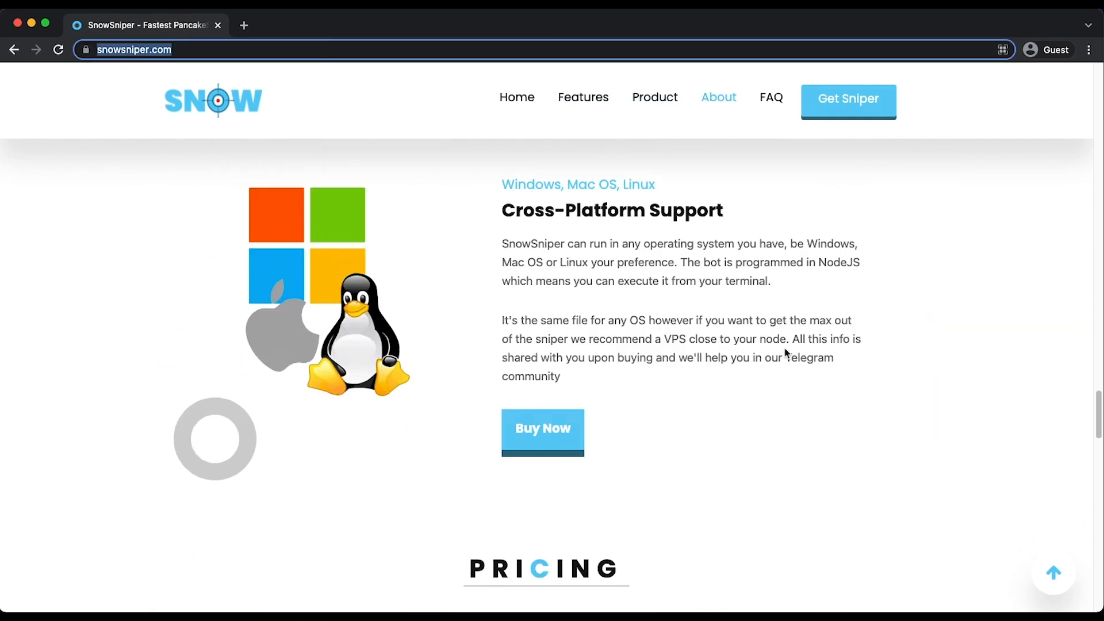